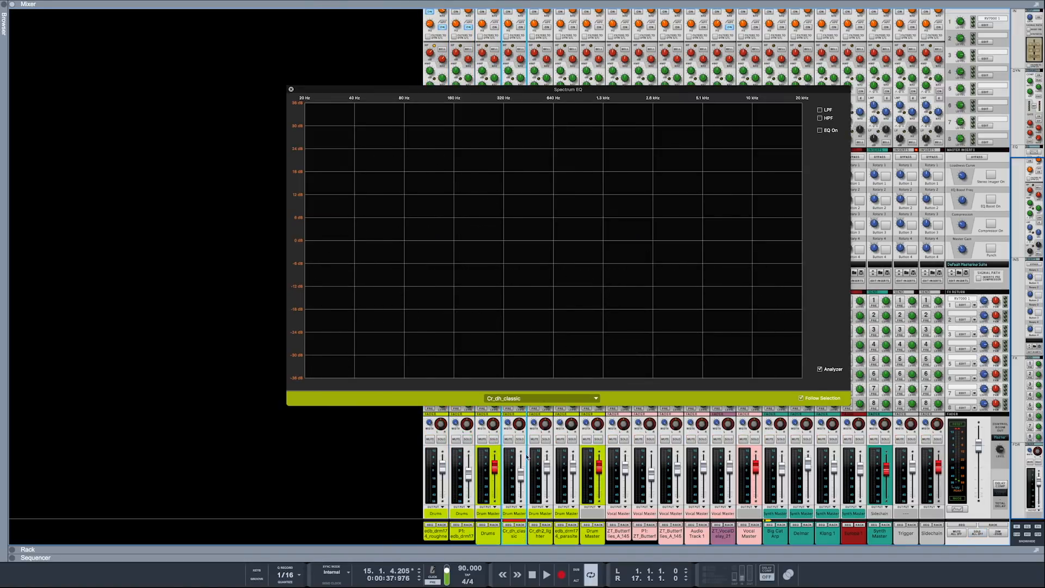
Enable HPF near 1.38 kHz and LPF near 10 kHz on the Cr_dh_classic Spectrum EQ.
left_click(820, 118)
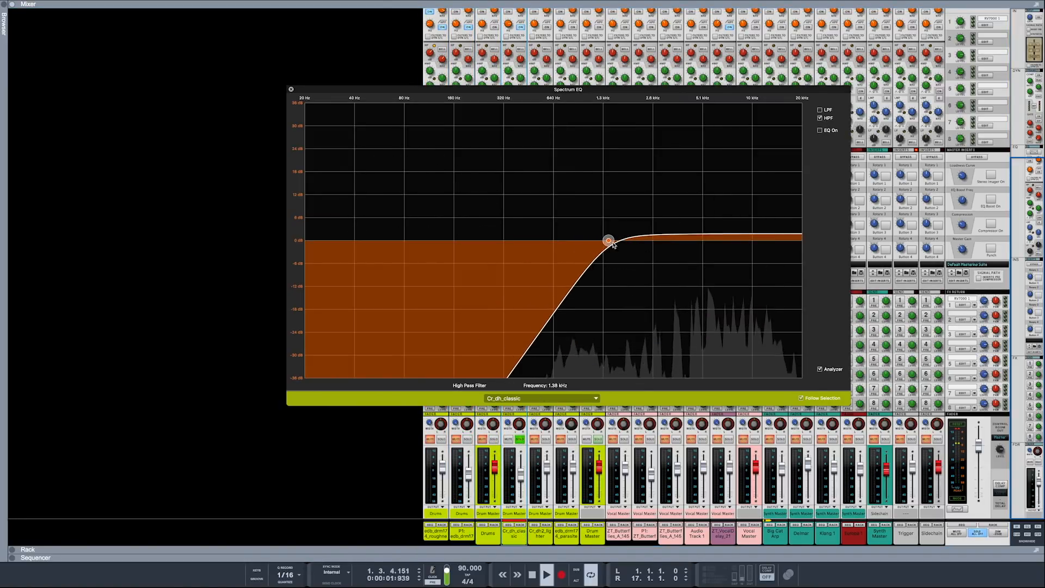
left_click(820, 110)
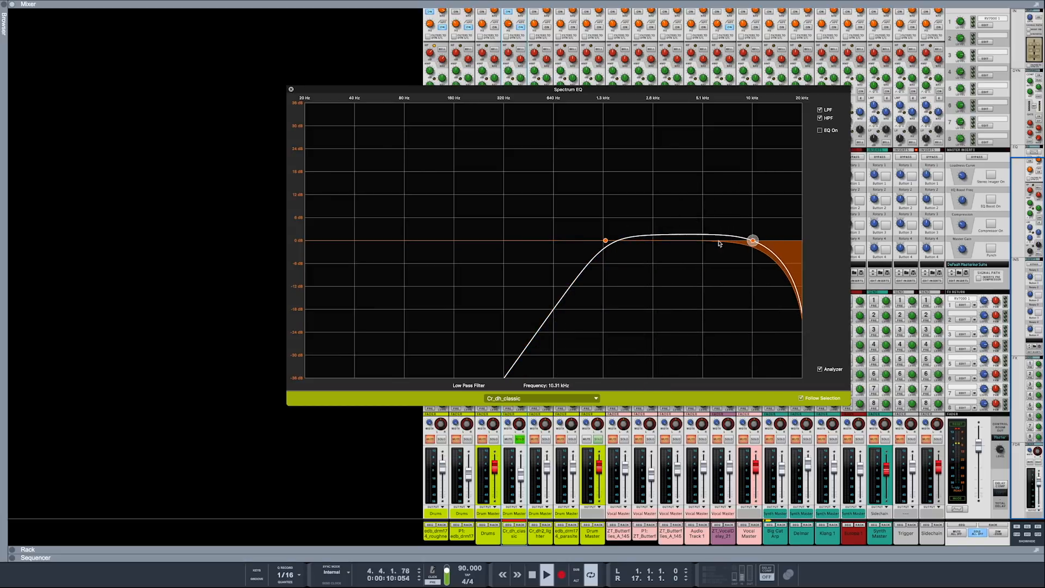
left_click_drag(604, 239, 593, 240)
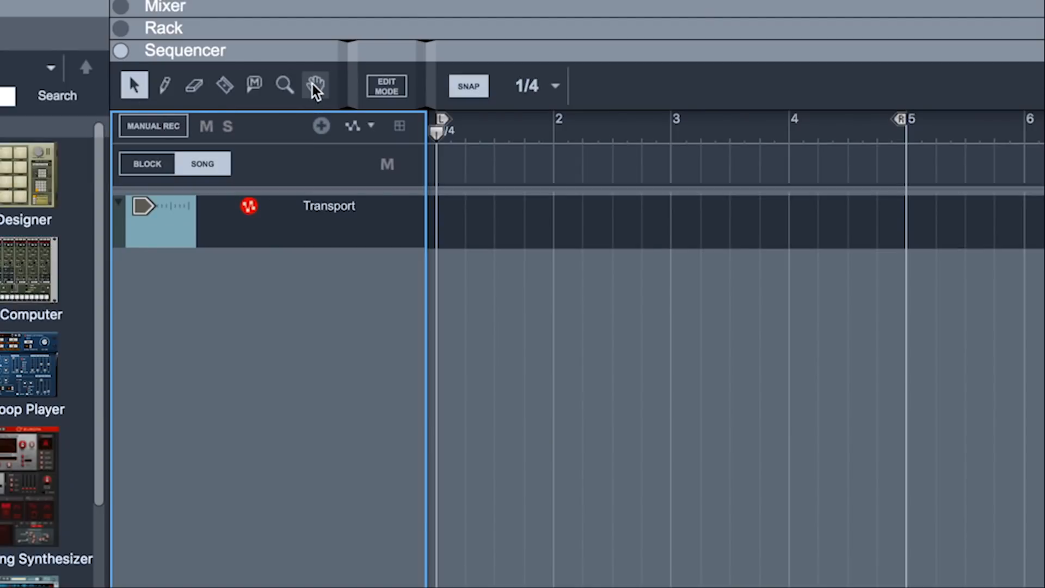
mouse_move(194, 85)
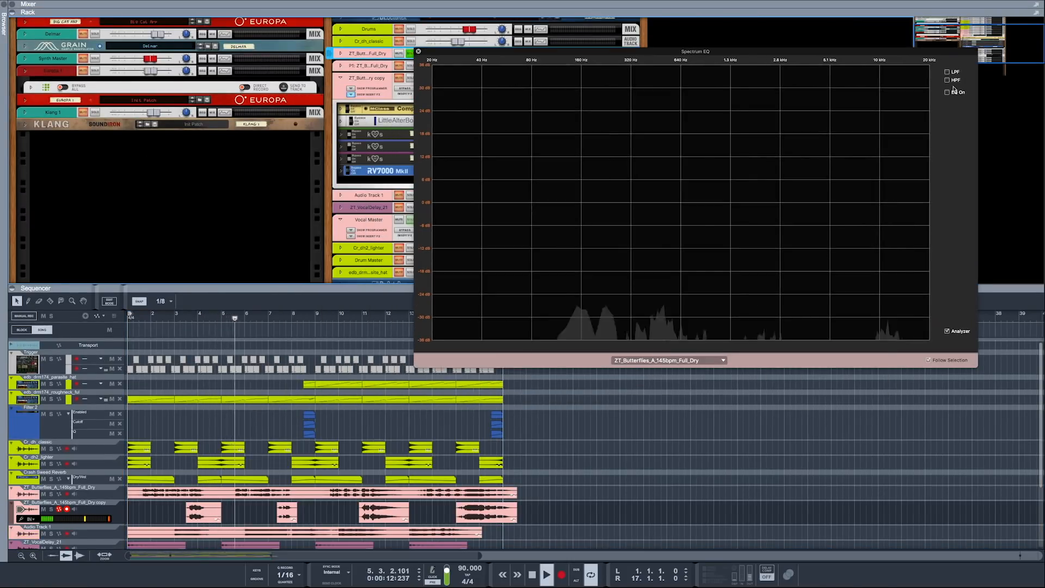
Enable EQ On for the ZT_Butterflies track in the Spectrum EQ window.
left_click(948, 80)
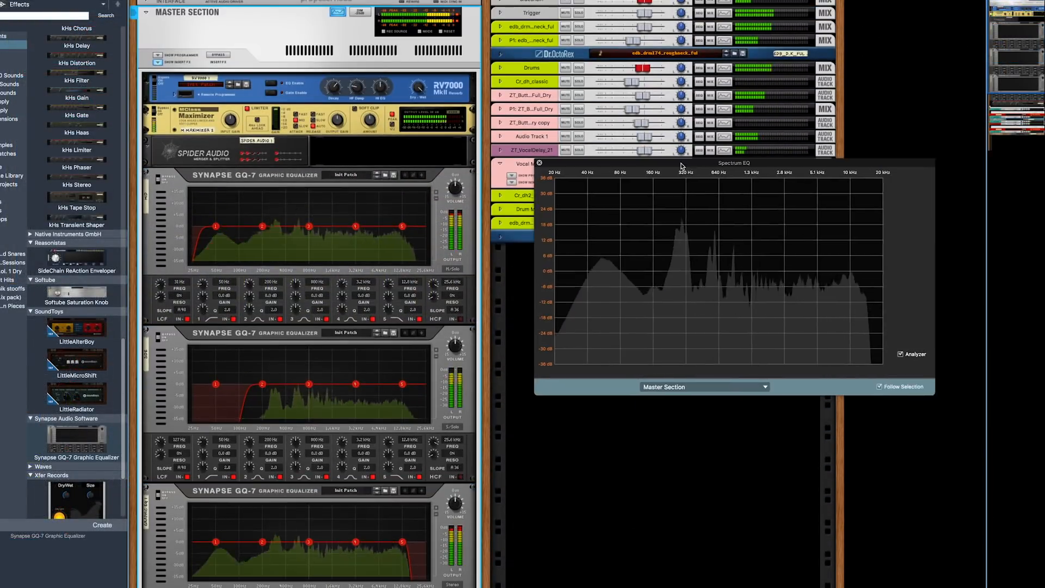
Boost band 4 around 2.4 kHz on the master section's third GQ-7 equalizer.
scroll("down", 3)
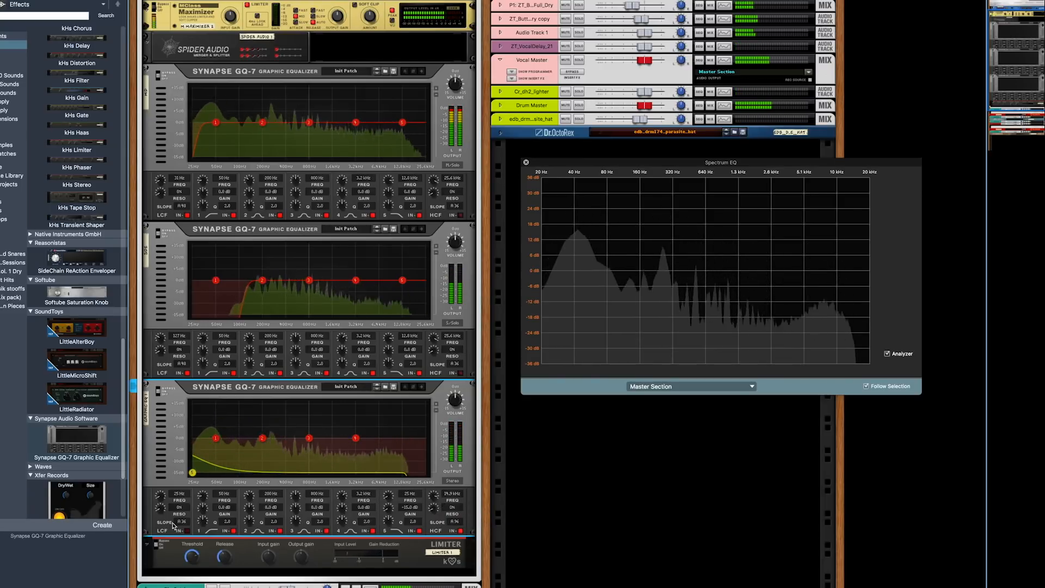
left_click_drag(355, 439, 350, 414)
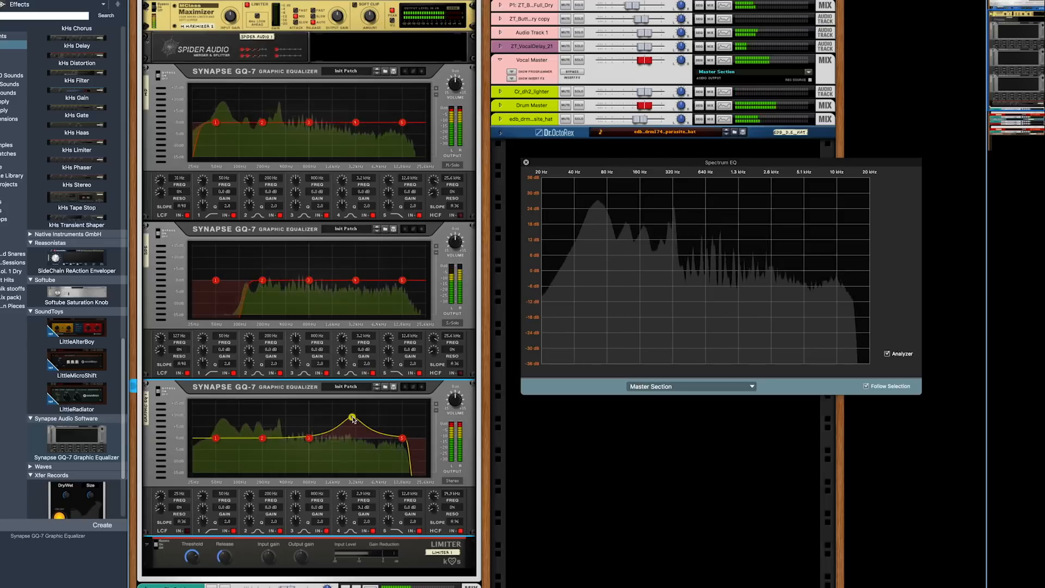